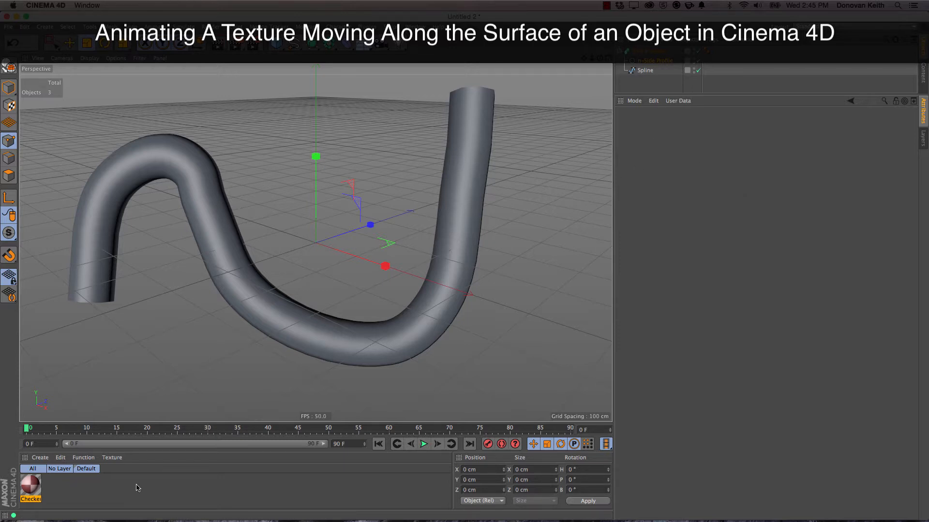
{"action": "mouse_move", "coordinate": [81, 490]}
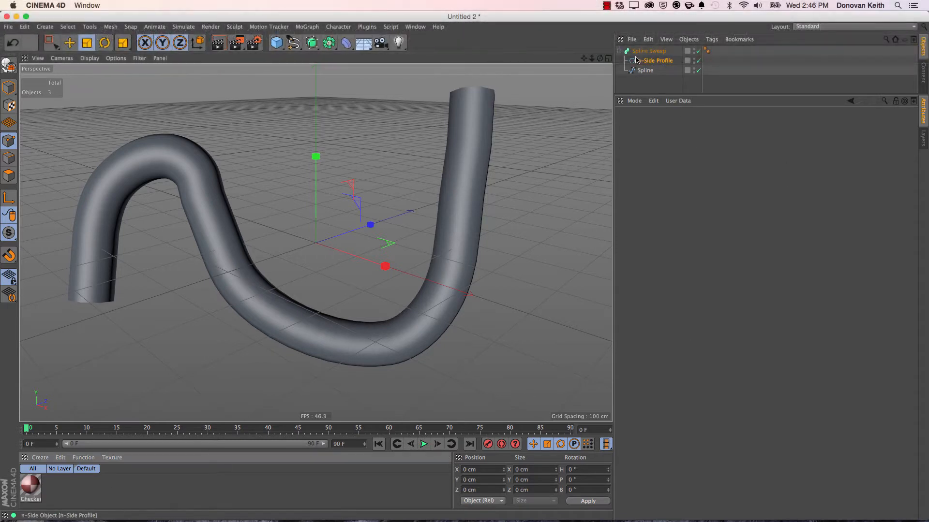
- Collapse the sweep hierarchy and apply the pink and dark red Checkerboard material to the Sweep
{"action": "left_click", "coordinate": [649, 51]}
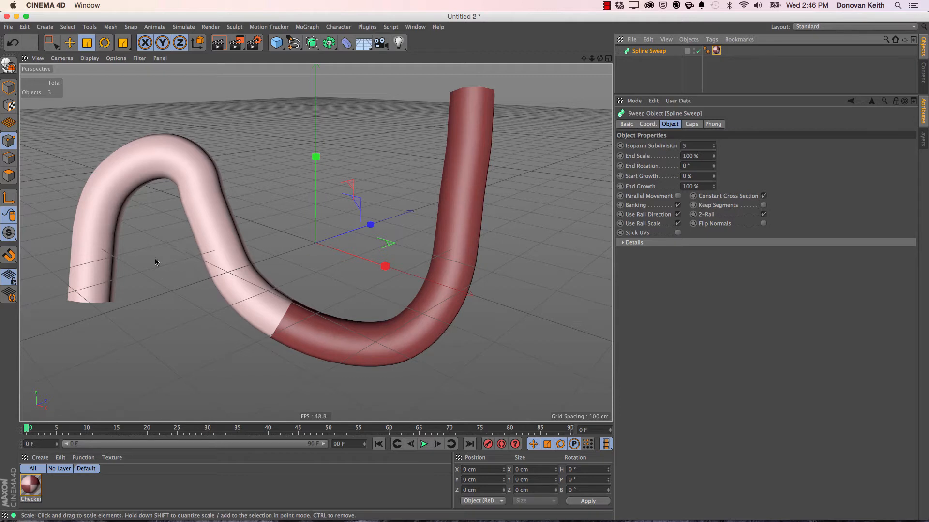
{"action": "mouse_move", "coordinate": [104, 265]}
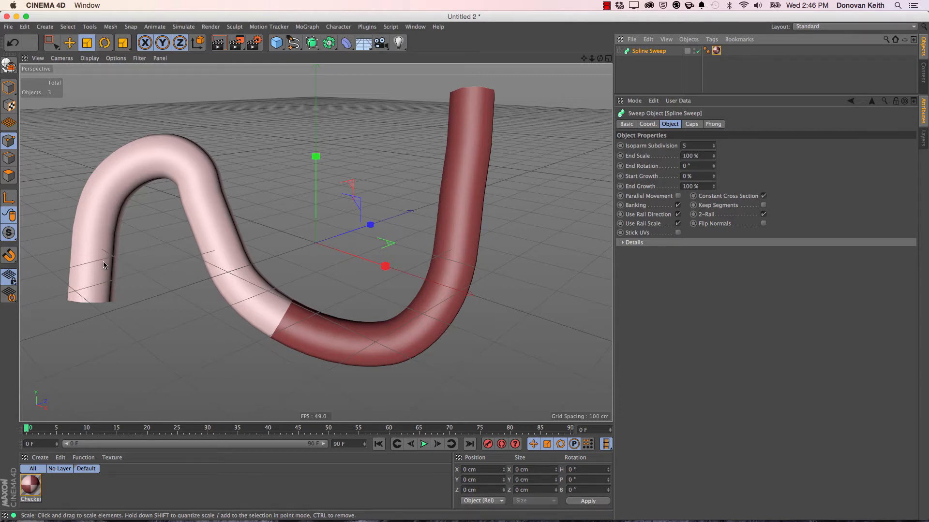
{"action": "mouse_move", "coordinate": [130, 174]}
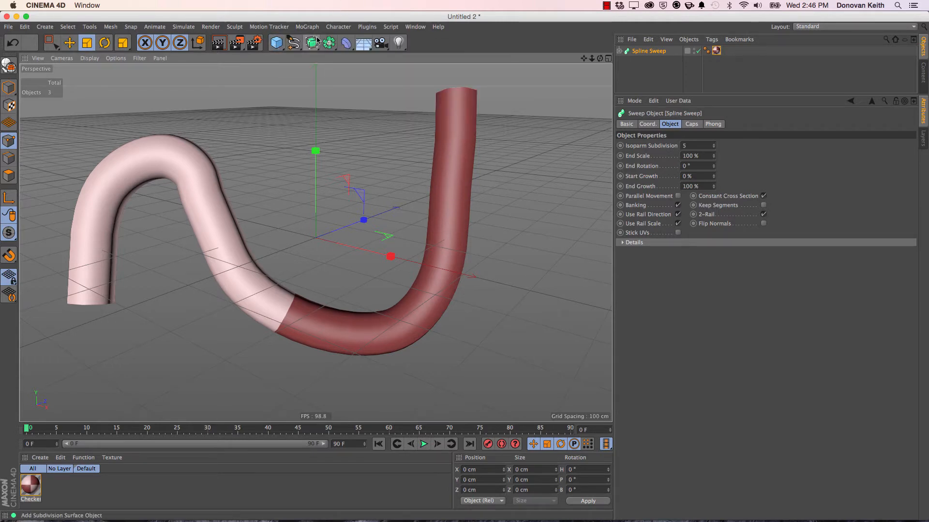
{"action": "left_click", "coordinate": [311, 43]}
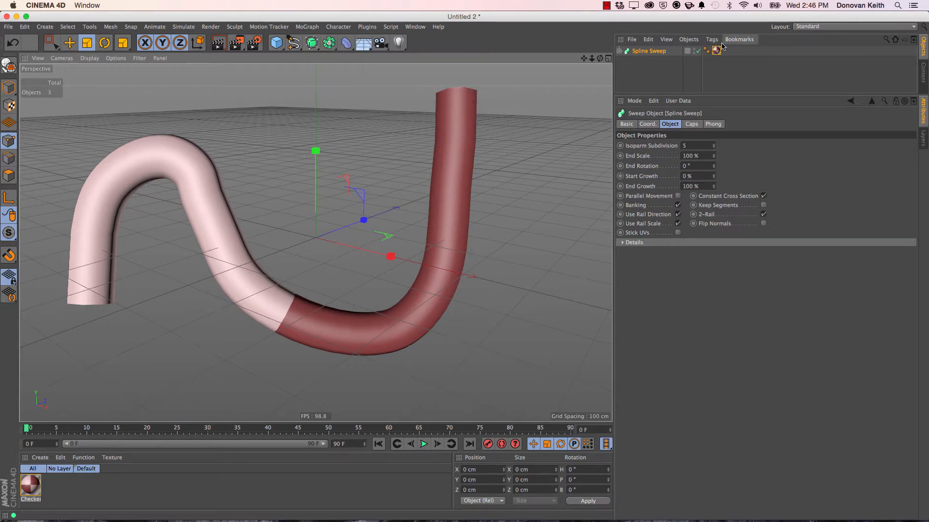
- Tile the texture tag 3 by 11 and keyframe Offset V
{"action": "left_click", "coordinate": [716, 51]}
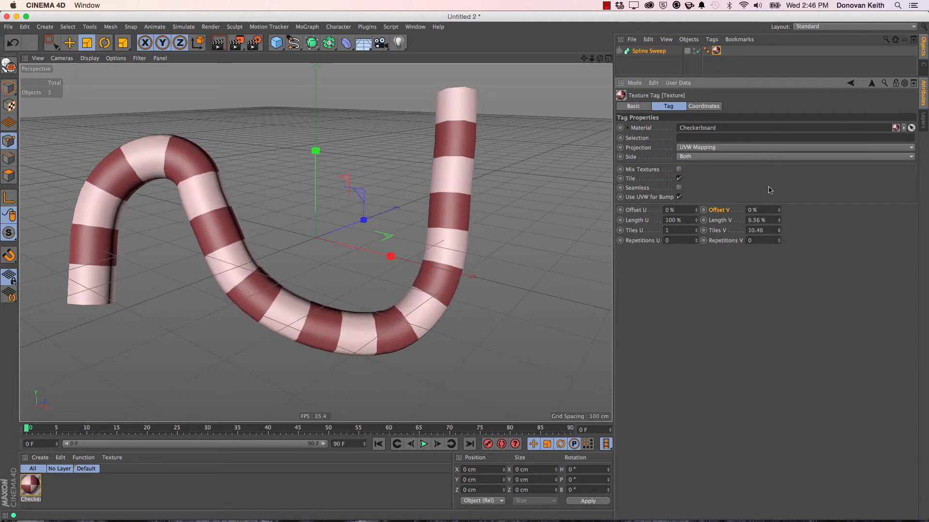
{"action": "left_click", "coordinate": [760, 230]}
{"action": "type", "text": "11"}
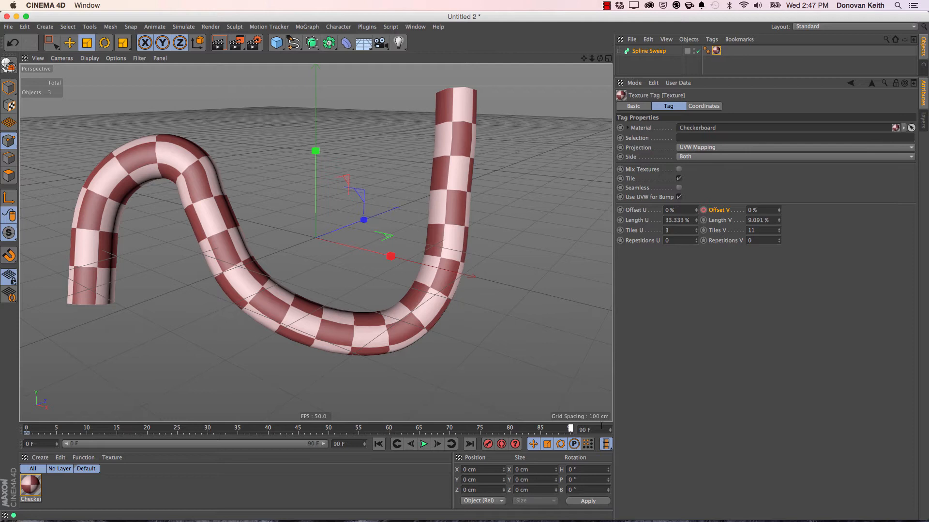
{"action": "left_click", "coordinate": [761, 210]}
{"action": "type", "text": "100"}
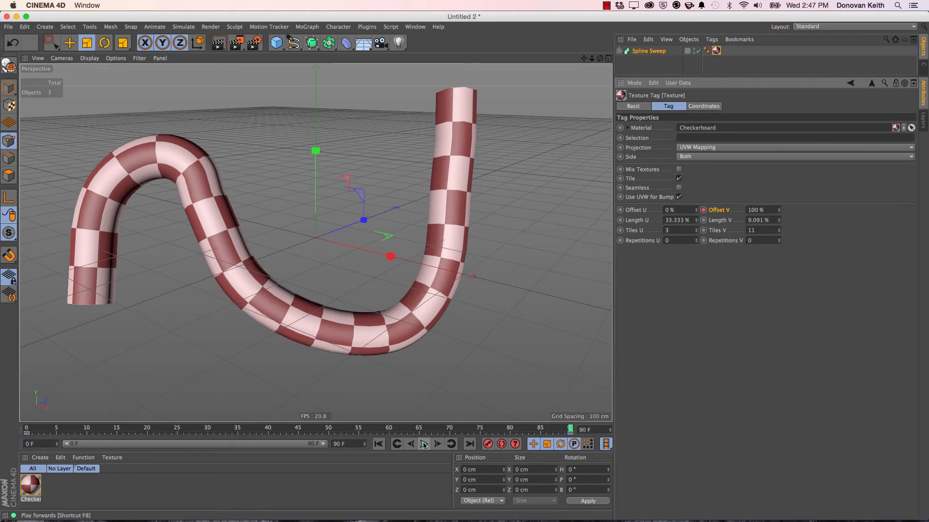
- Play back the checker pattern sliding along the tube toward 100% offset at frame 90
{"action": "left_click", "coordinate": [425, 444]}
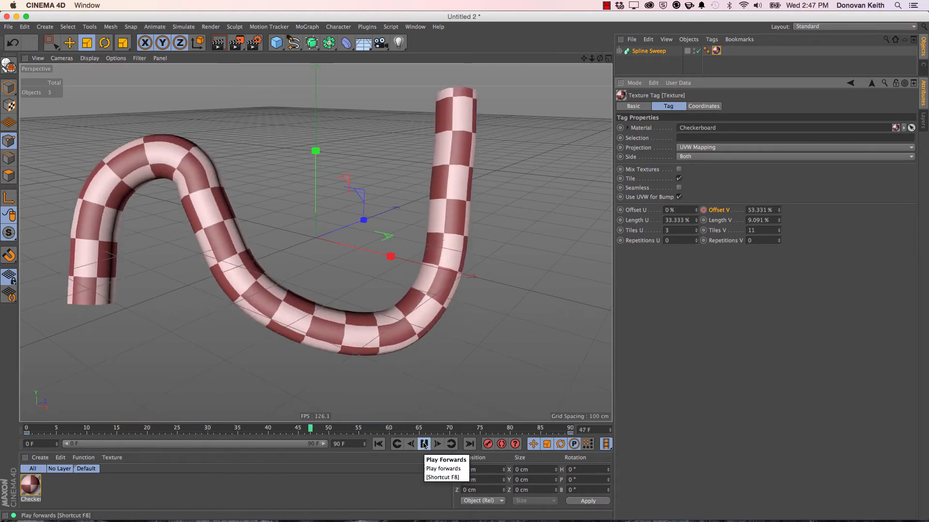
{"action": "left_click", "coordinate": [423, 443]}
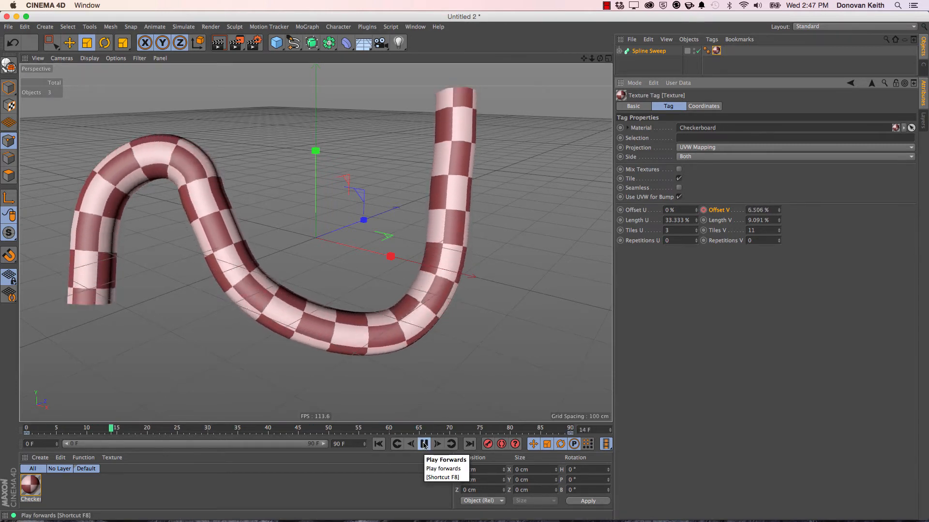
{"action": "left_click", "coordinate": [424, 443]}
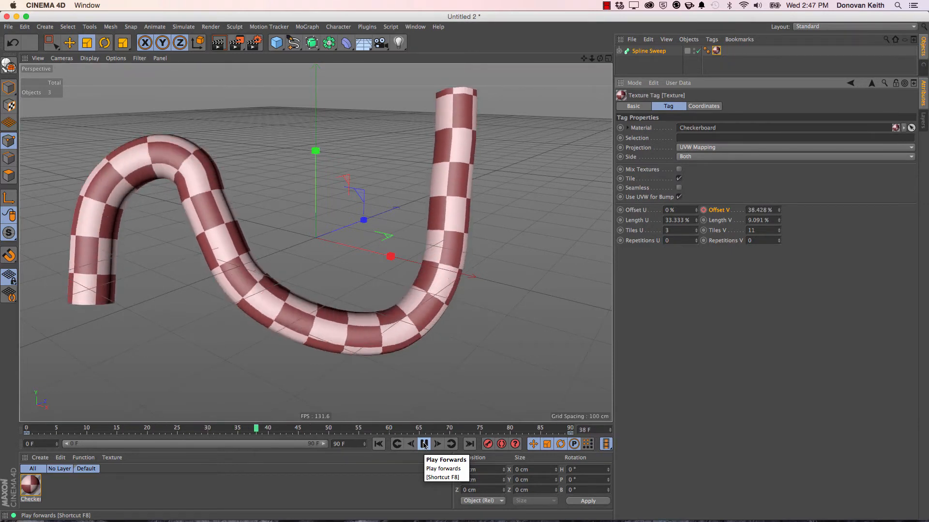
{"action": "left_click", "coordinate": [424, 443]}
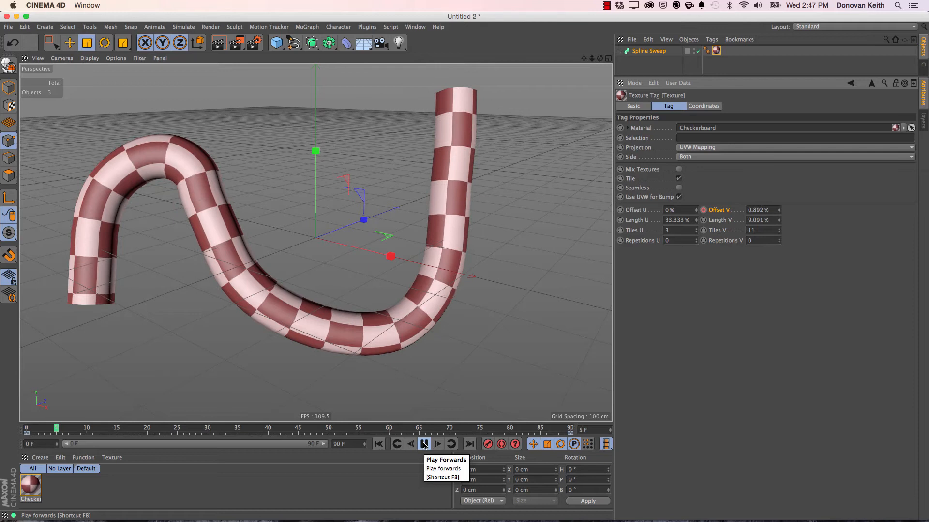
{"action": "left_click", "coordinate": [423, 443]}
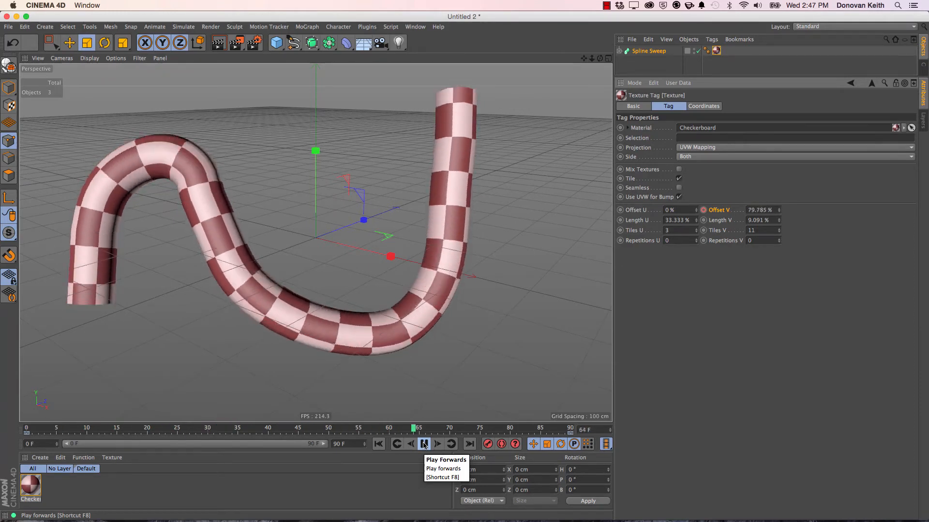
{"action": "left_click", "coordinate": [423, 444]}
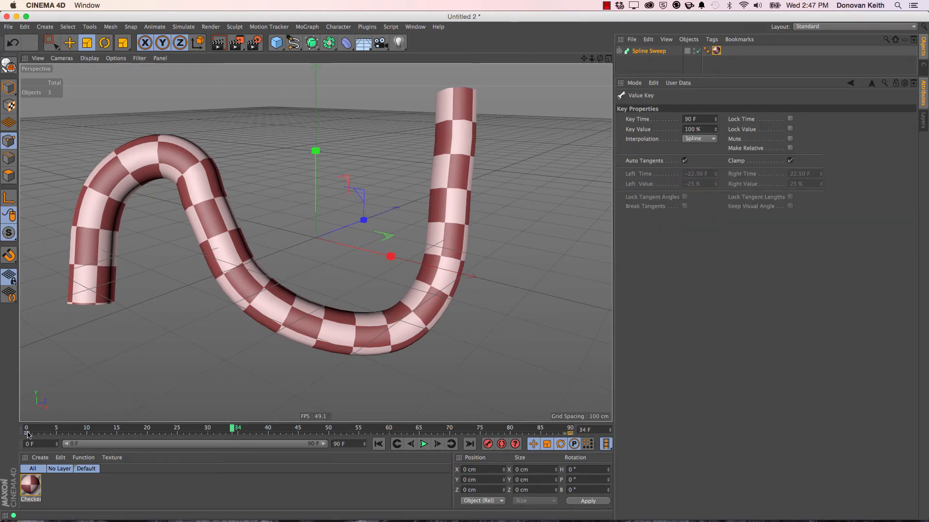
- Set both Offset V keys from Spline to Linear interpolation and play to confirm steady sliding
{"action": "left_click", "coordinate": [699, 138]}
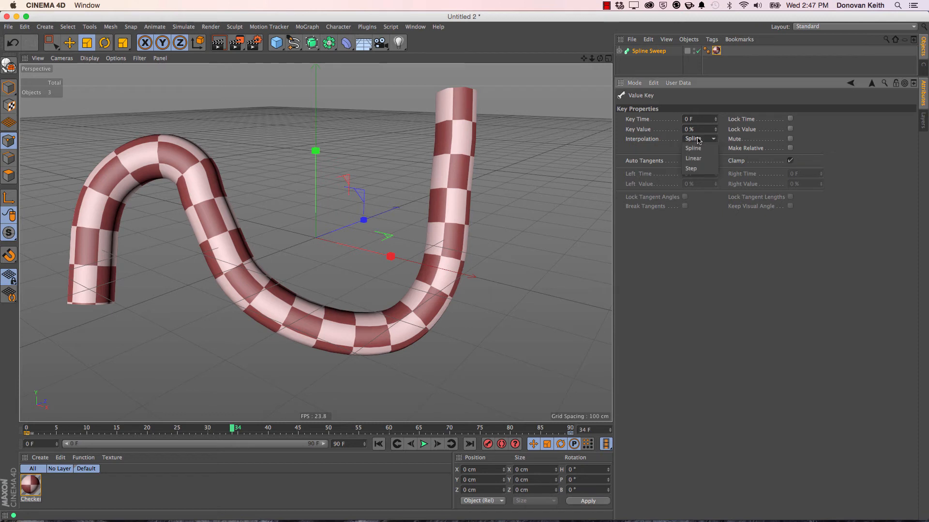
{"action": "left_click", "coordinate": [692, 158]}
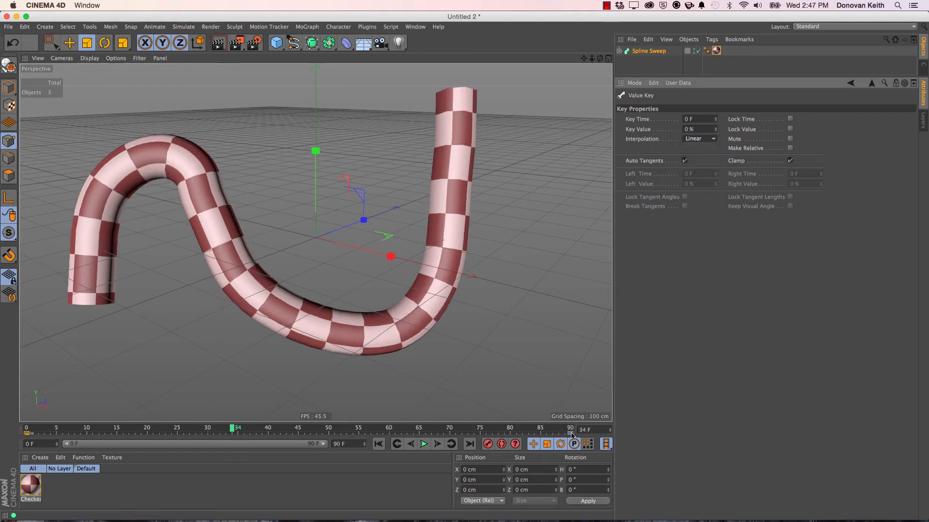
{"action": "left_click", "coordinate": [700, 139]}
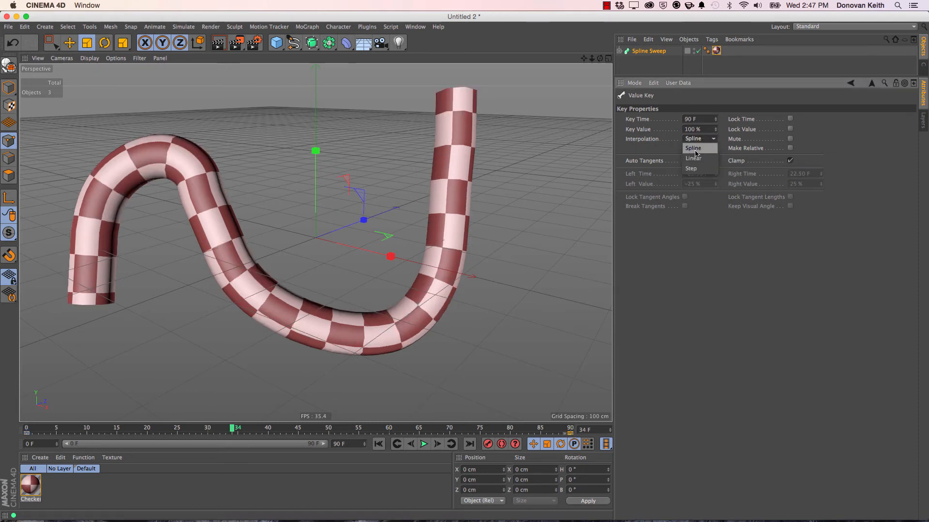
{"action": "left_click", "coordinate": [693, 158]}
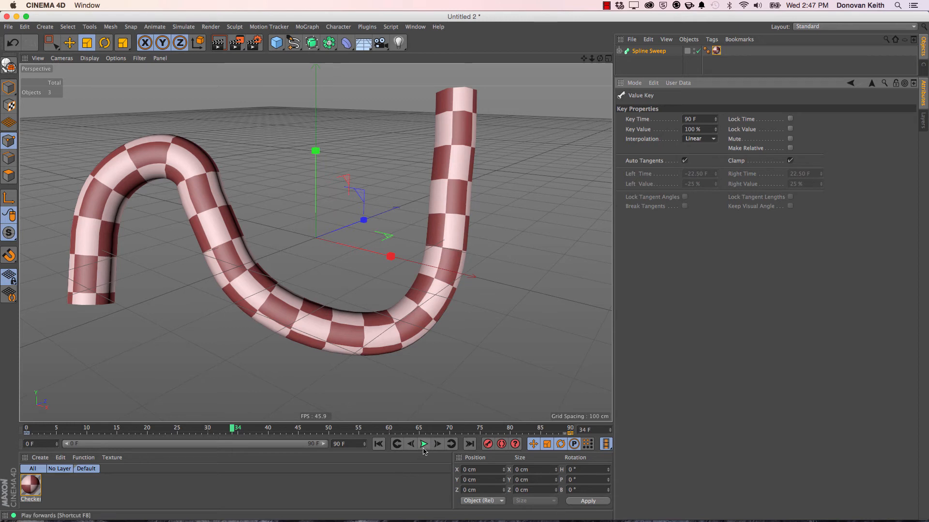
{"action": "left_click", "coordinate": [424, 444]}
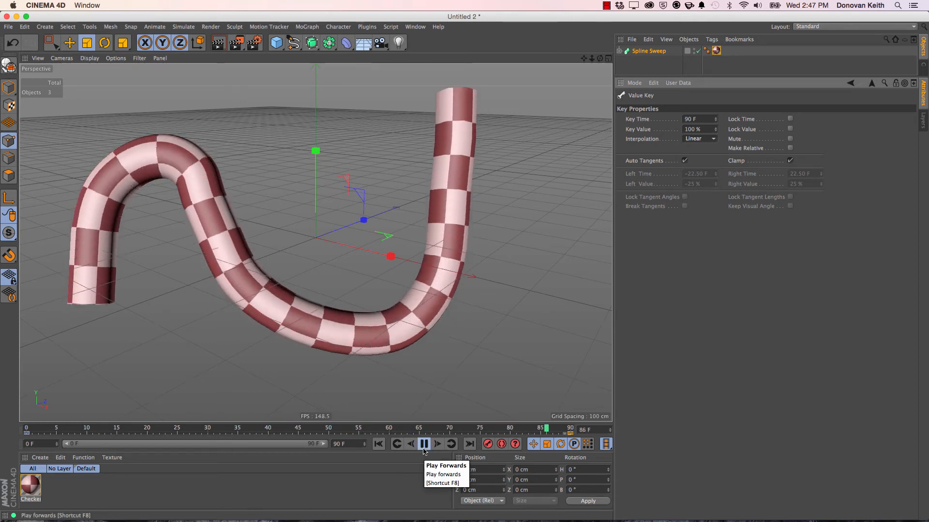
{"action": "left_click", "coordinate": [424, 444]}
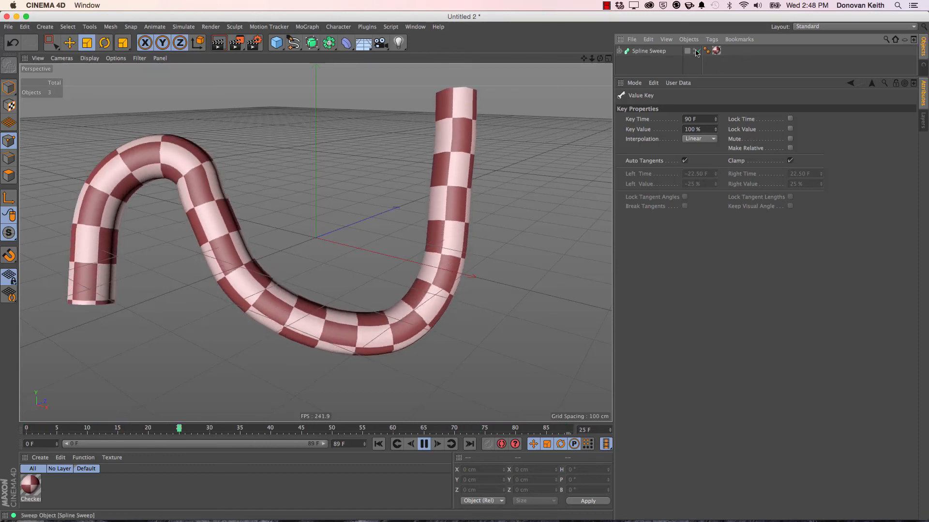
- Select the Texture tag and play the loop ending at frame 89
{"action": "left_click", "coordinate": [715, 50]}
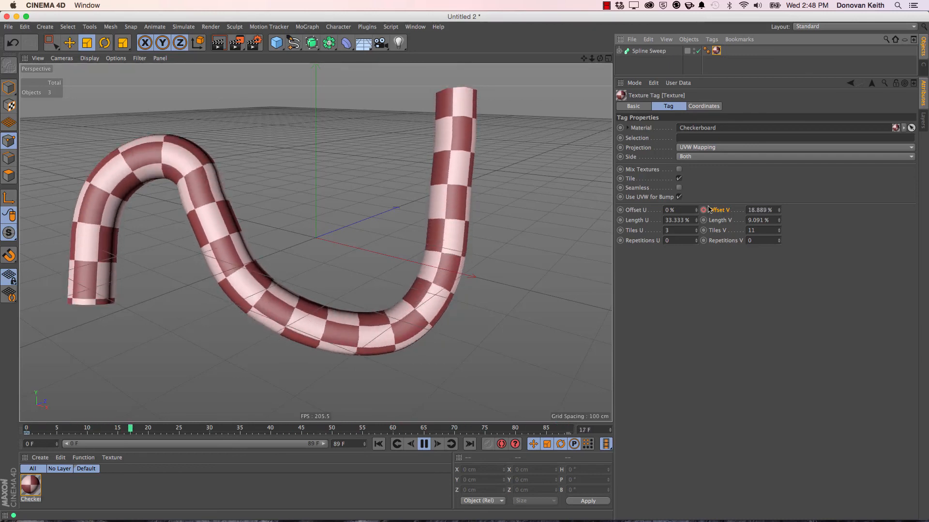
{"action": "left_click", "coordinate": [424, 444]}
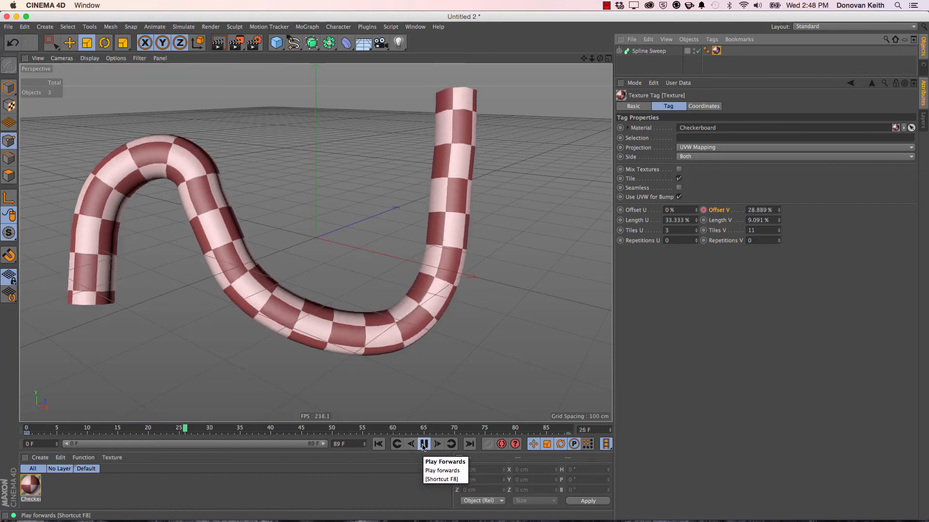
{"action": "left_click", "coordinate": [424, 444]}
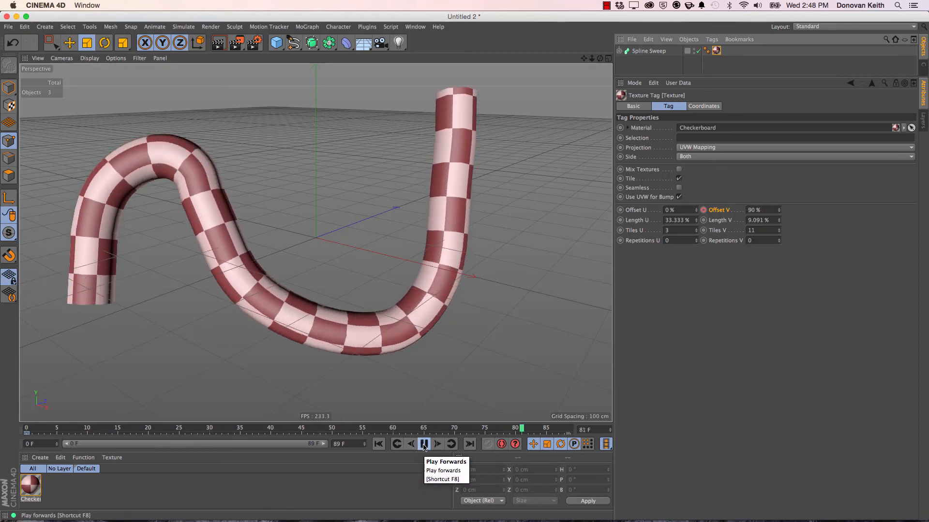